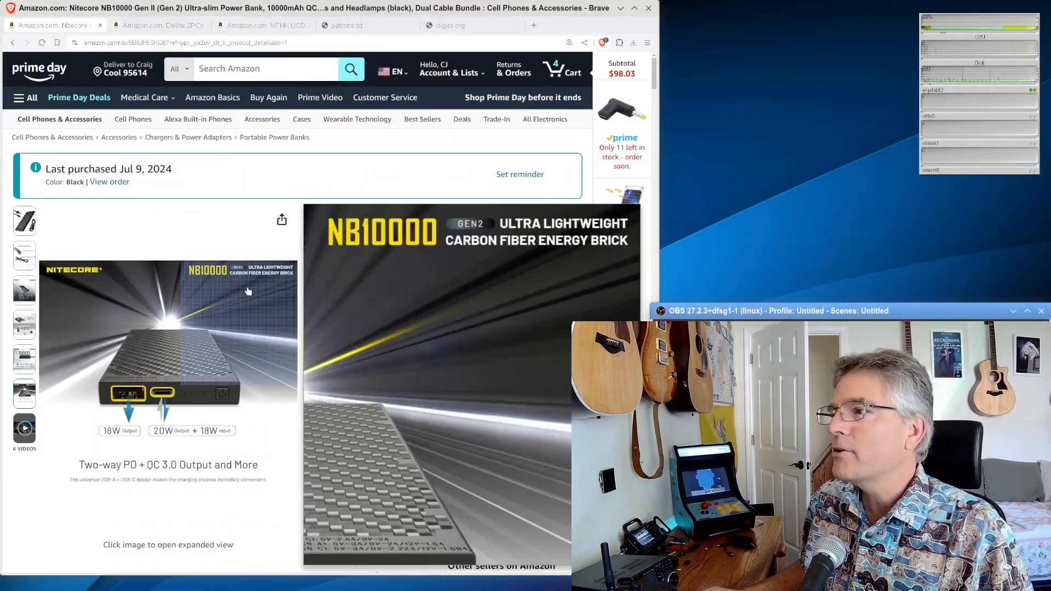
Browse the NB10000's accessories, carbon-fiber frame and size-comparison photos, return to the first, then move to the Delinx page.
{"action": "left_click", "coordinate": [24, 255]}
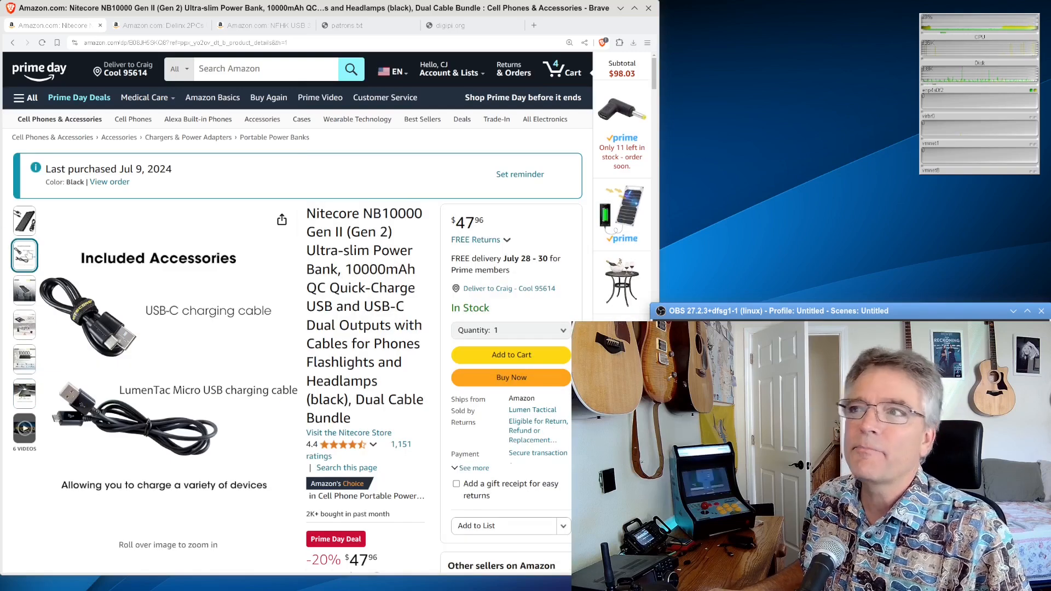
{"action": "left_click", "coordinate": [24, 290]}
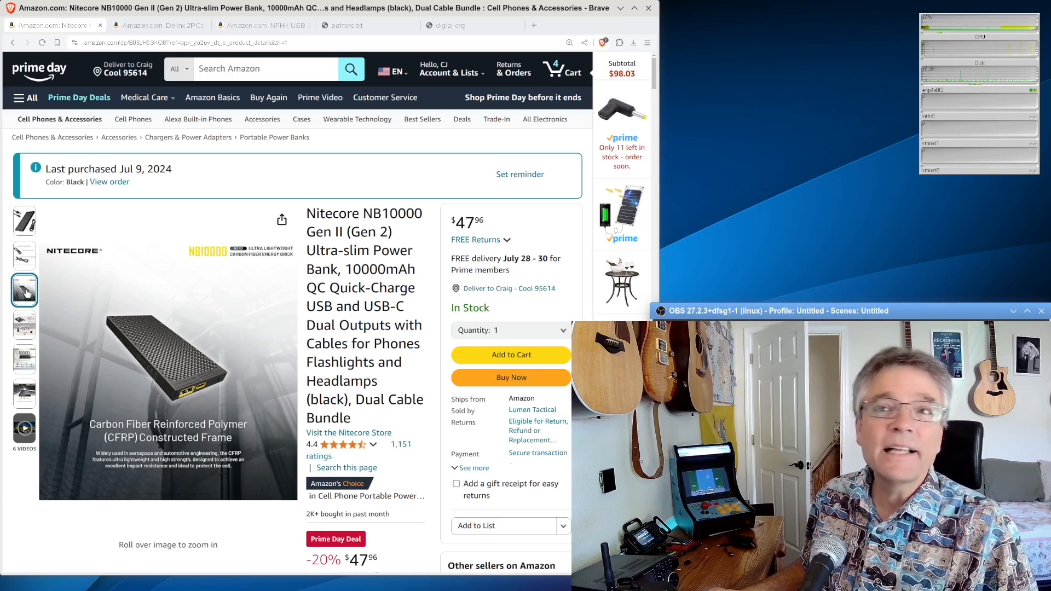
{"action": "left_click", "coordinate": [24, 324]}
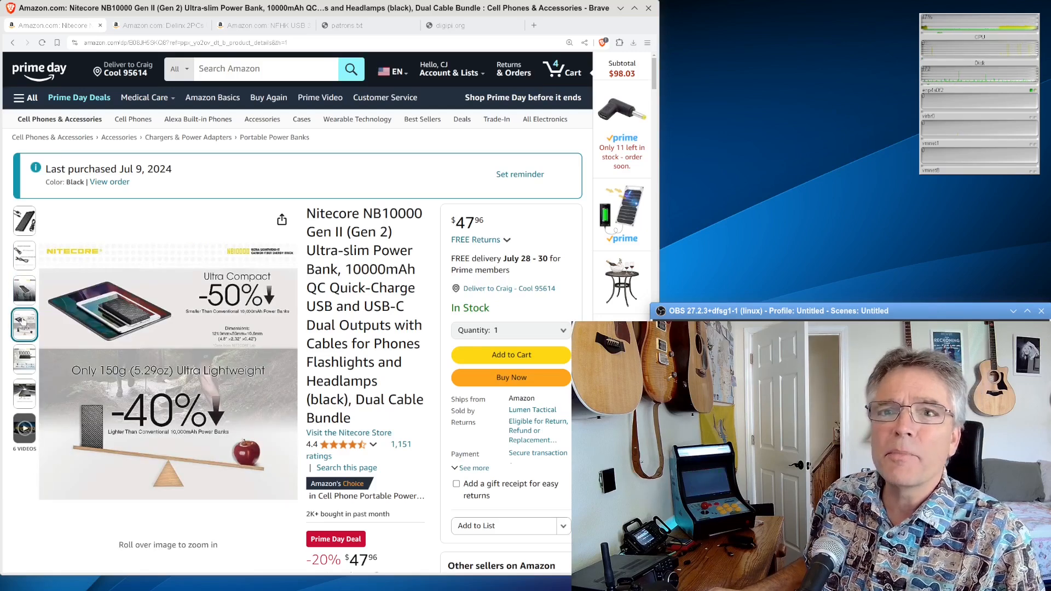
{"action": "left_click", "coordinate": [24, 255]}
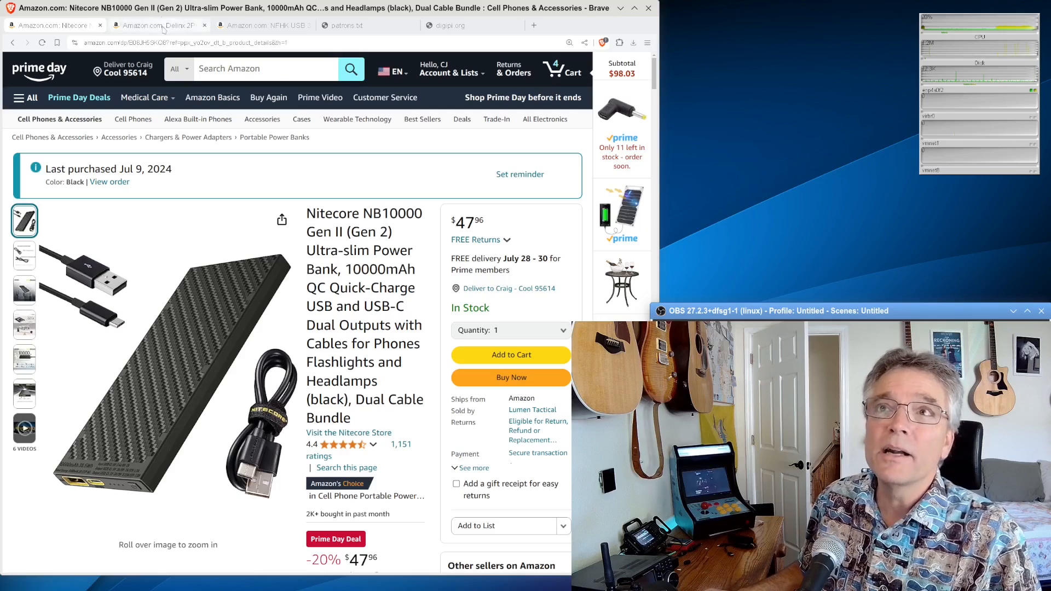
{"action": "left_click", "coordinate": [158, 25]}
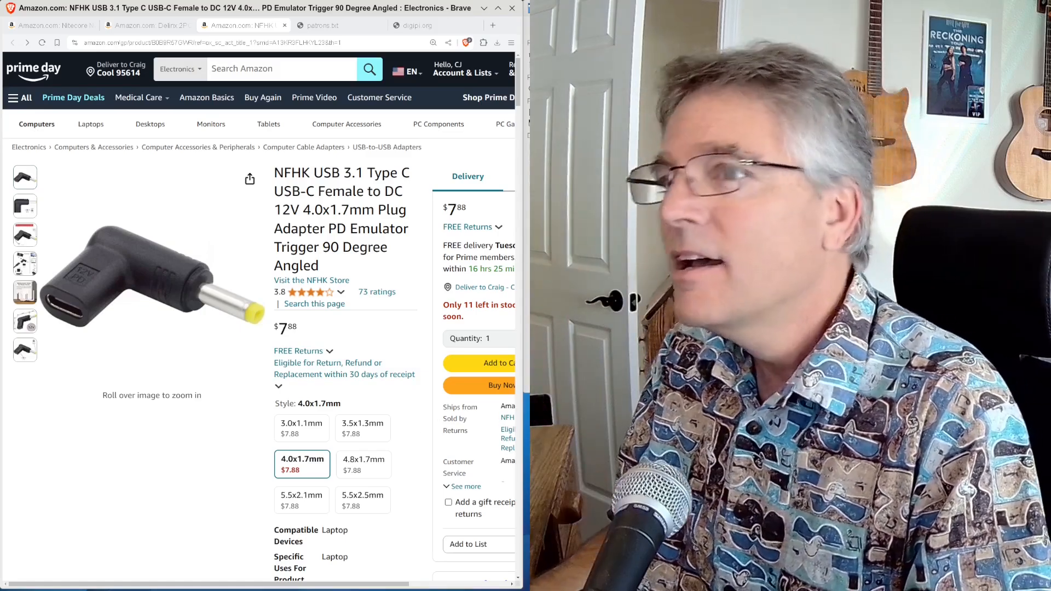
Bring up the local patrons.txt file in place of the adapter listing.
{"action": "left_click", "coordinate": [331, 25]}
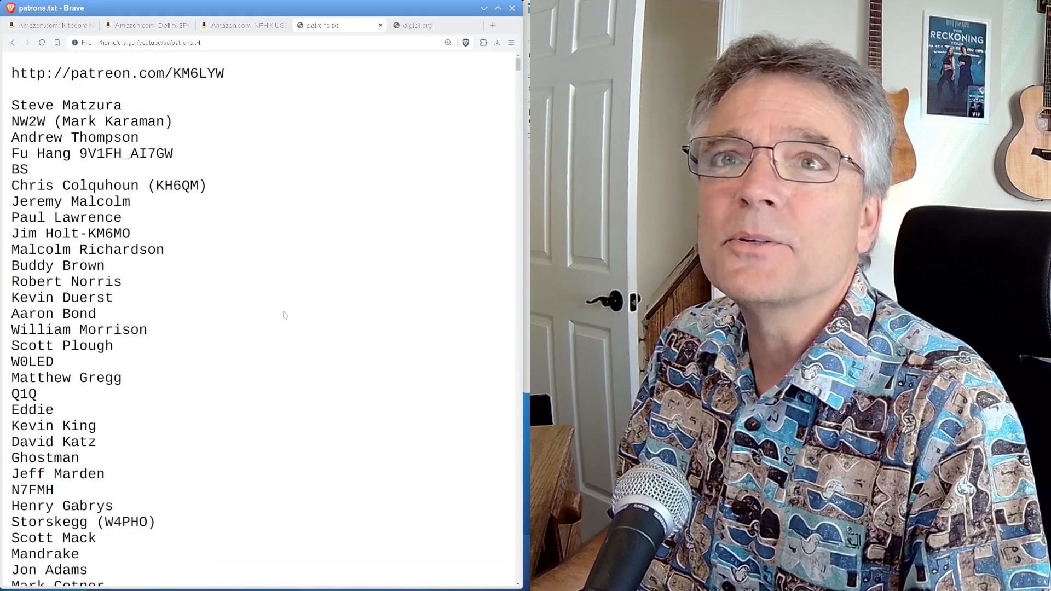
Scroll patrons.txt steadily downward until the final supporter names are reached.
{"action": "scroll", "scroll_direction": "down", "scroll_amount": 3}
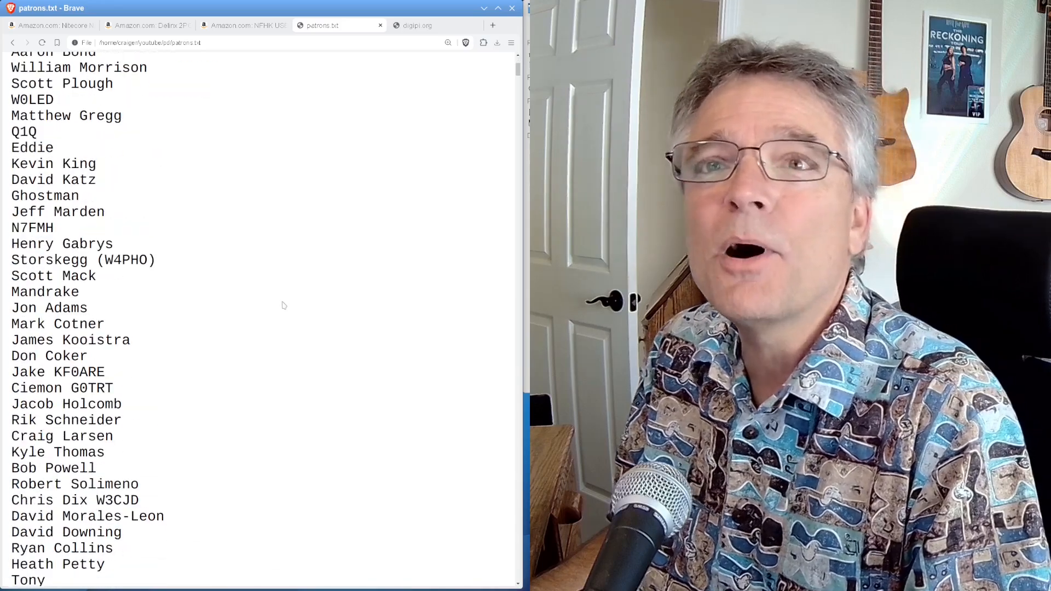
{"action": "scroll", "scroll_direction": "down", "scroll_amount": 3}
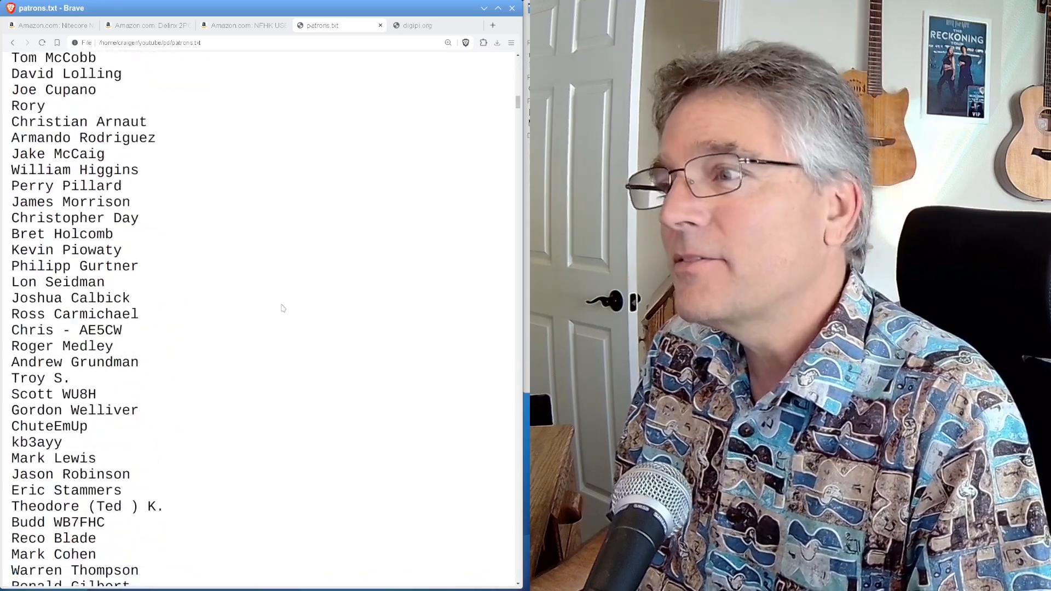
{"action": "scroll", "scroll_direction": "down", "scroll_amount": 3}
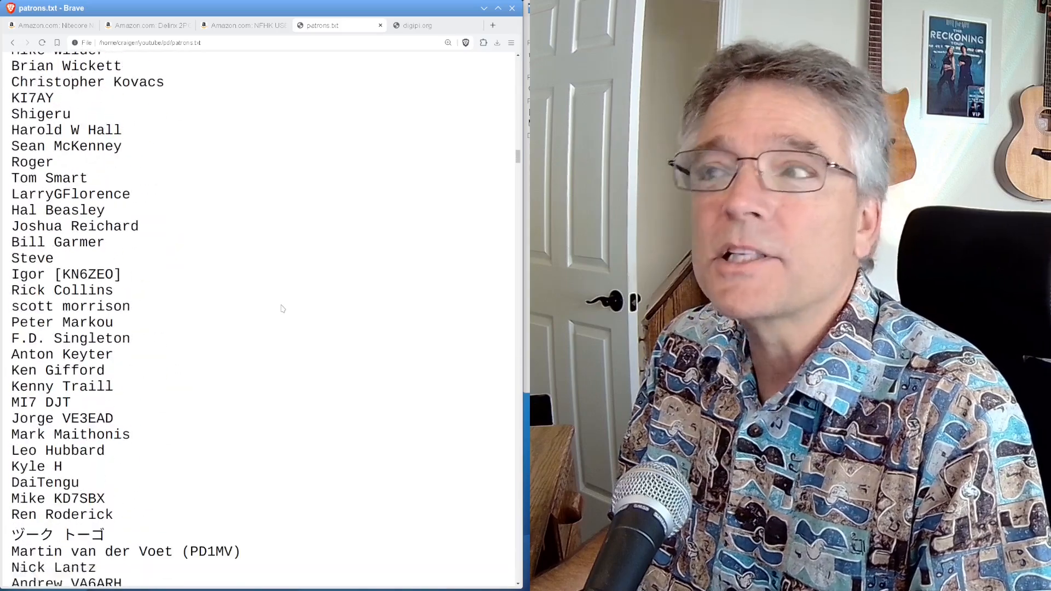
{"action": "scroll", "scroll_direction": "down", "scroll_amount": 3}
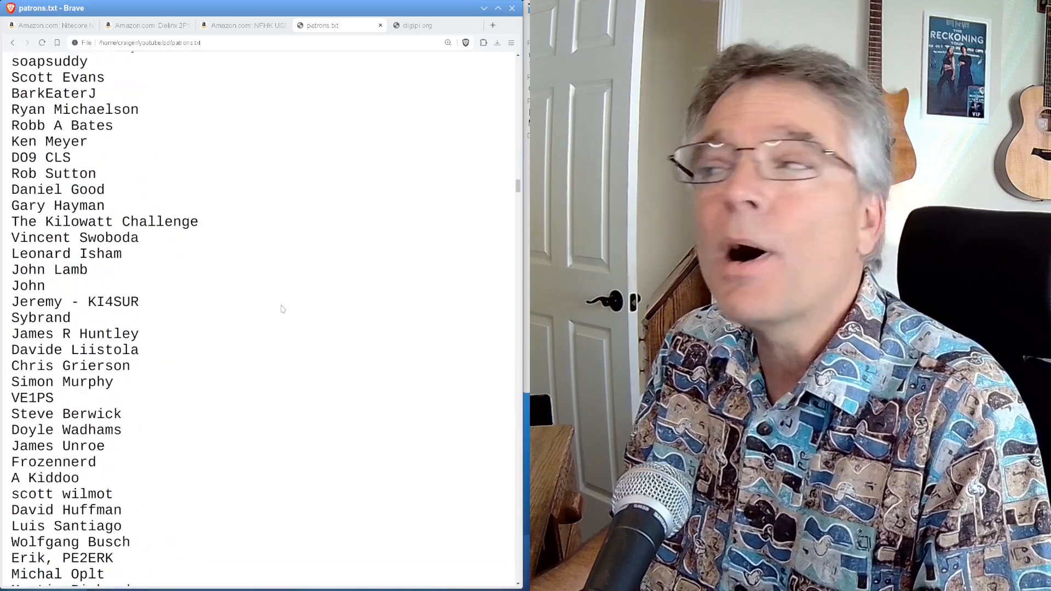
{"action": "scroll", "scroll_direction": "down", "scroll_amount": 3}
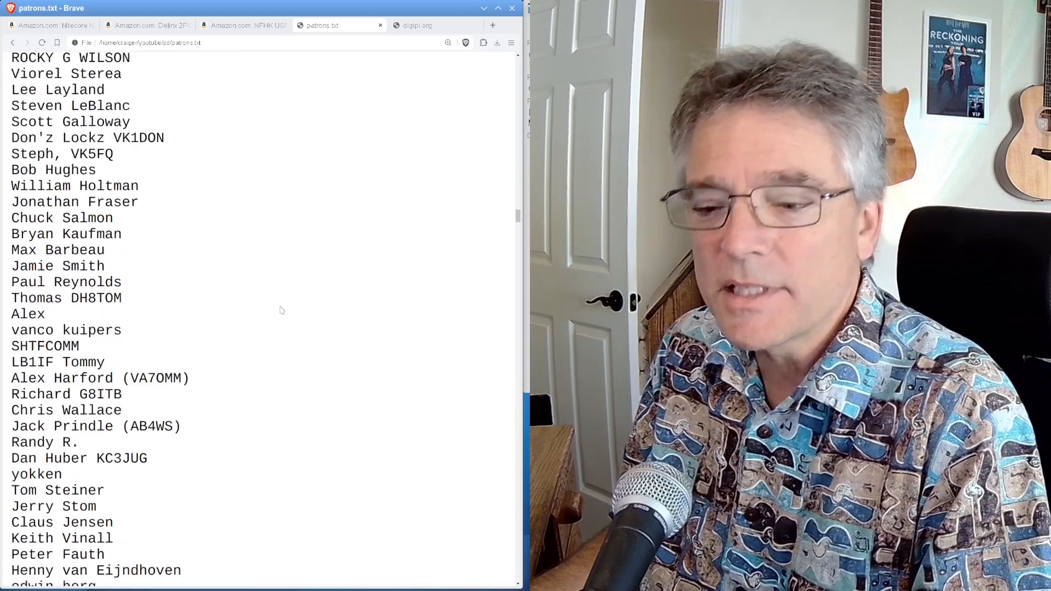
{"action": "scroll", "scroll_direction": "down", "scroll_amount": 3}
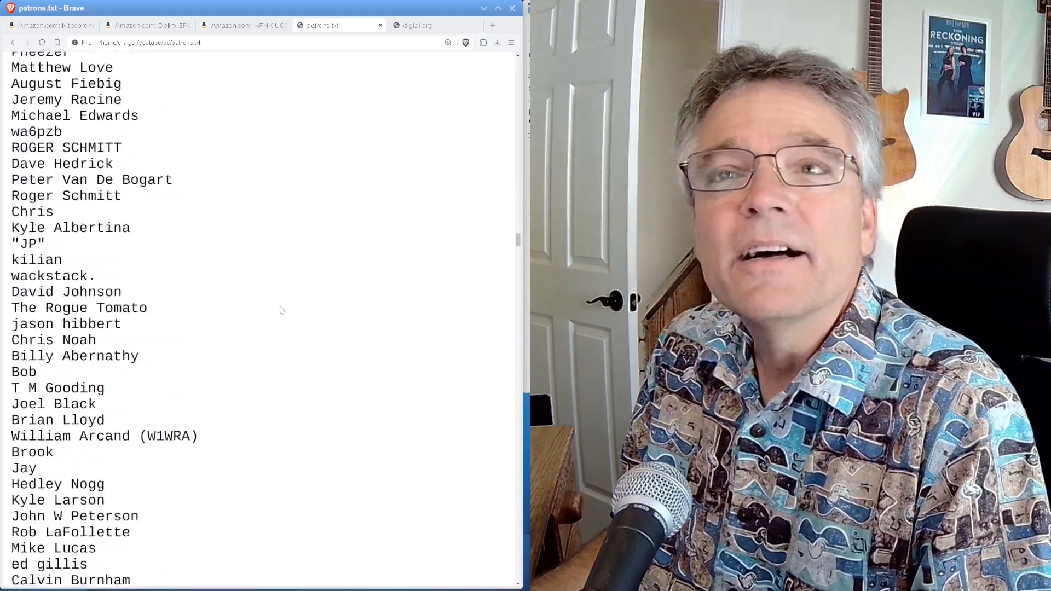
{"action": "scroll", "scroll_direction": "down", "scroll_amount": 3}
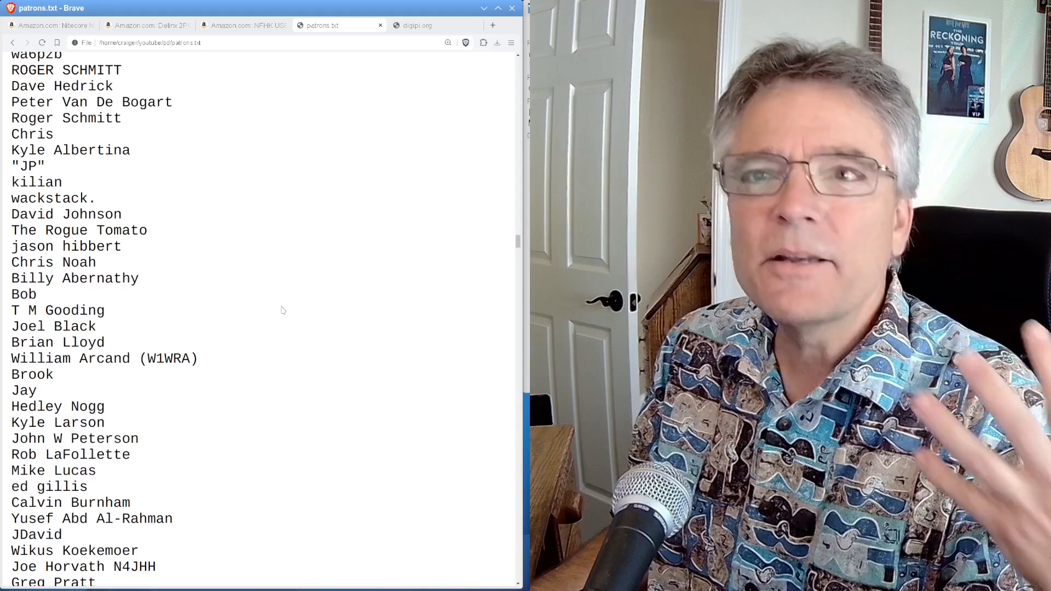
{"action": "scroll", "scroll_direction": "down", "scroll_amount": 3}
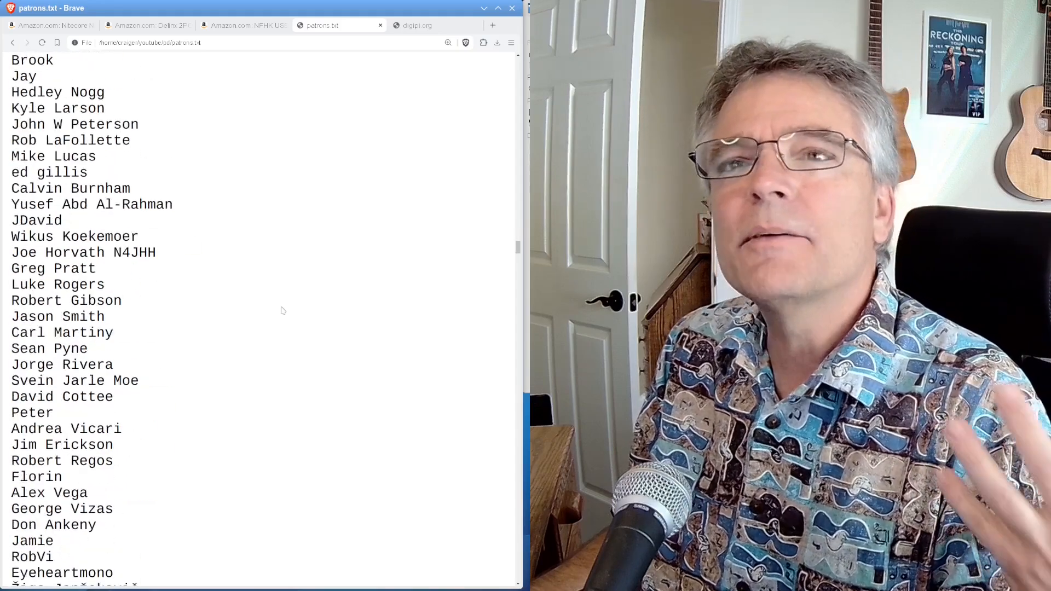
{"action": "scroll", "scroll_direction": "down", "scroll_amount": 3}
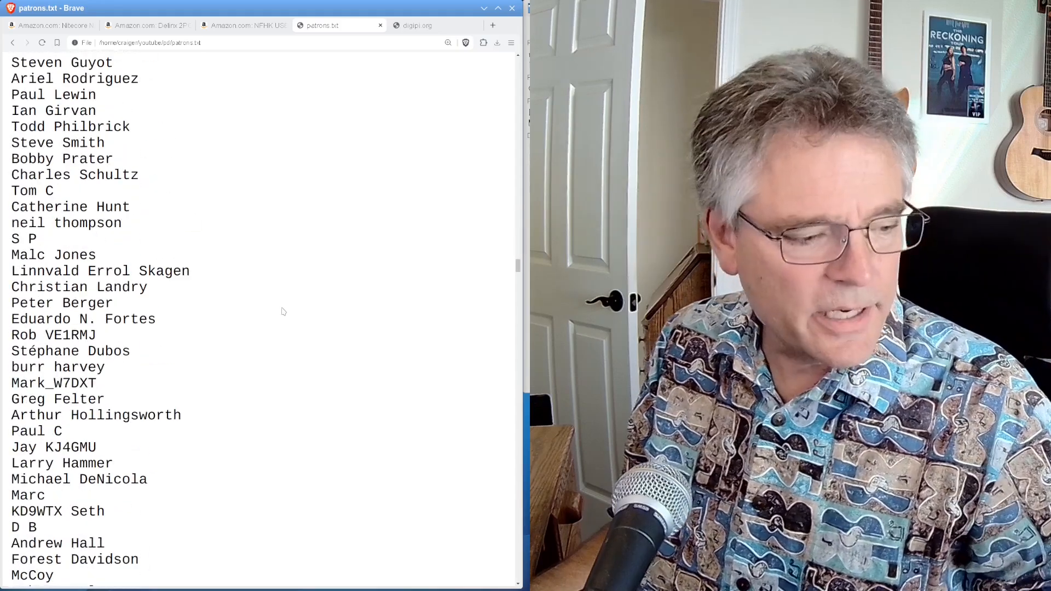
{"action": "scroll", "scroll_direction": "down", "scroll_amount": 3}
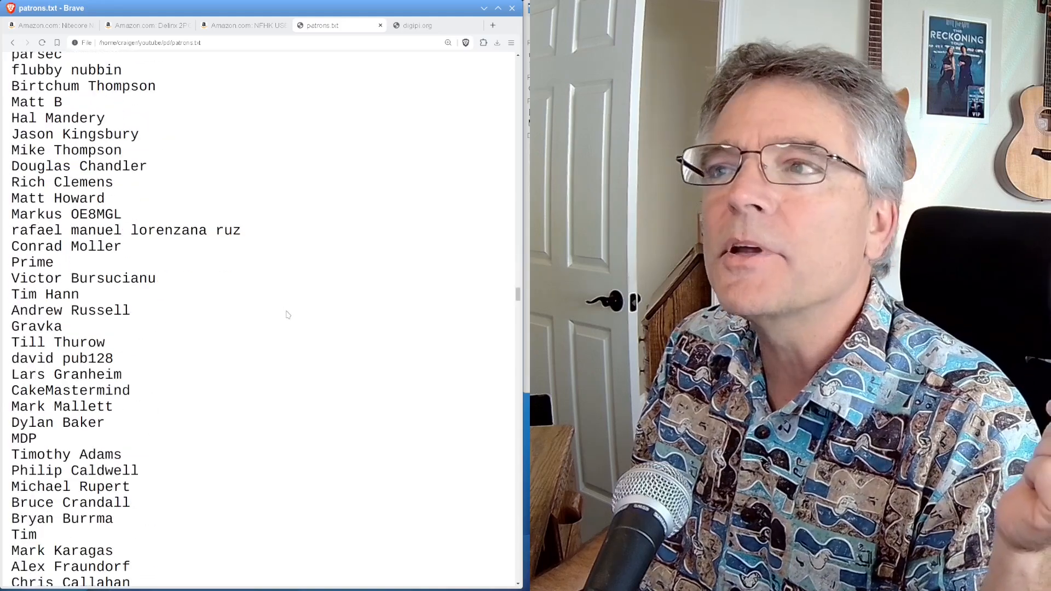
{"action": "scroll", "scroll_direction": "down", "scroll_amount": 3}
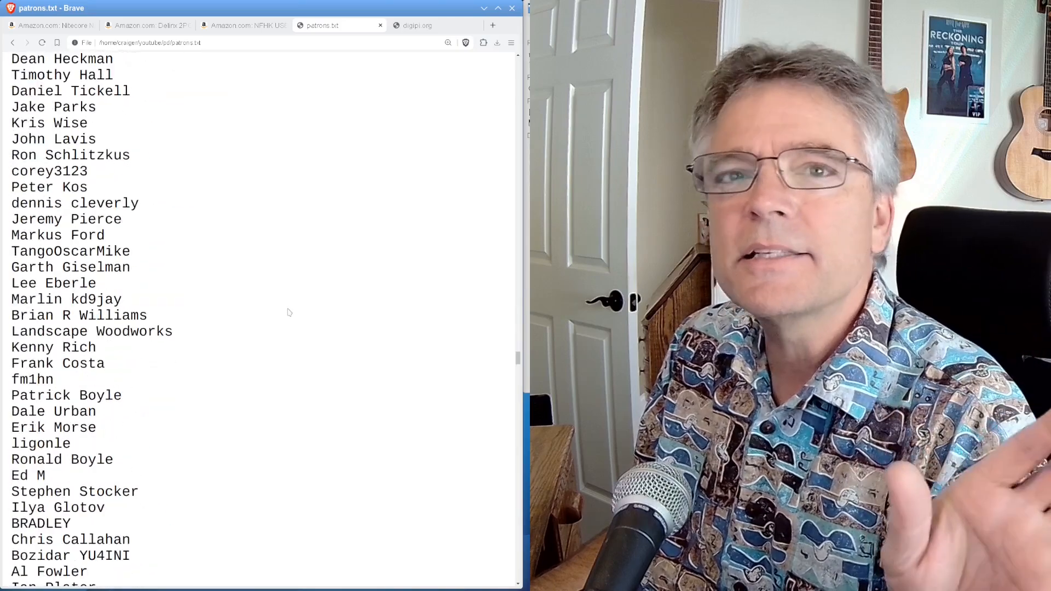
{"action": "scroll", "scroll_direction": "down", "scroll_amount": 3}
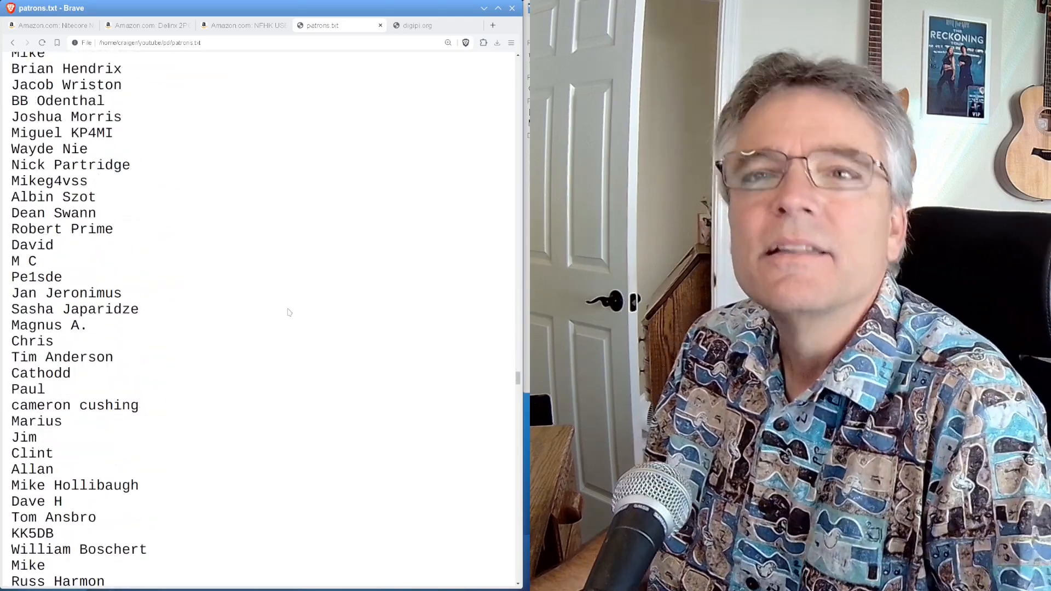
{"action": "scroll", "scroll_direction": "down", "scroll_amount": 3}
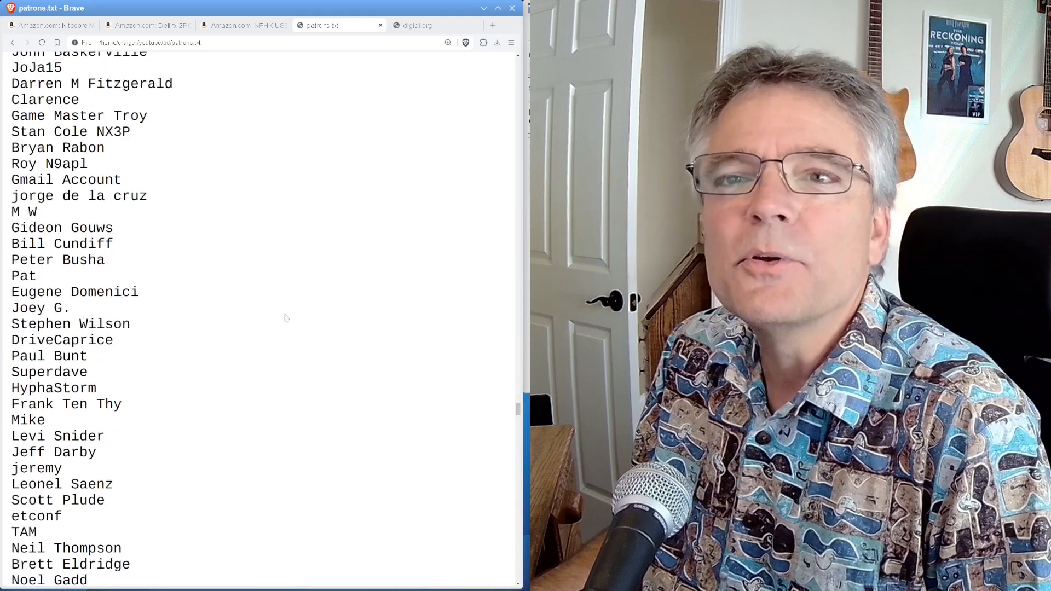
{"action": "scroll", "scroll_direction": "down", "scroll_amount": 3}
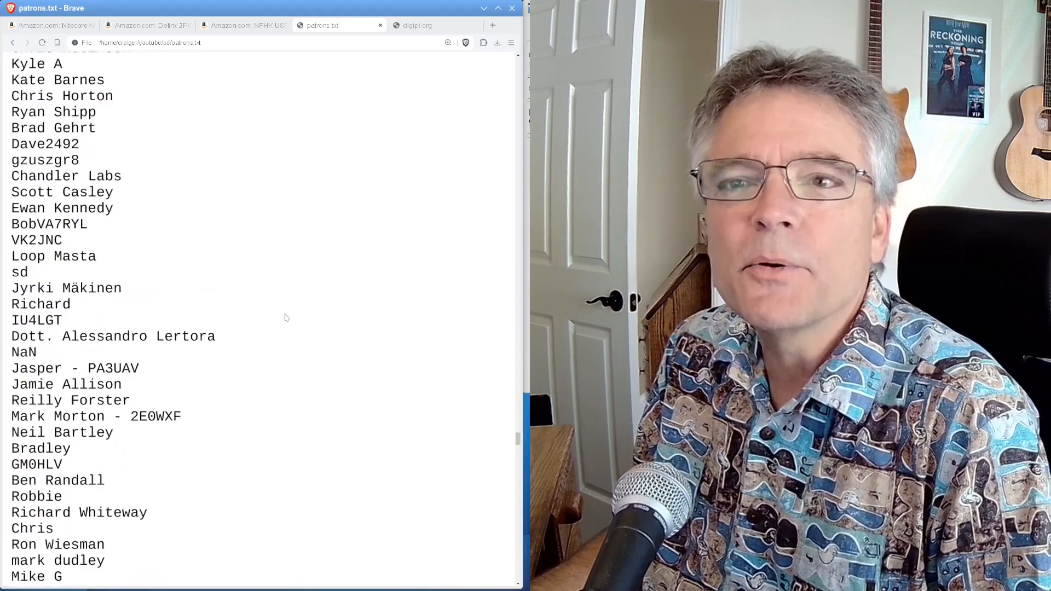
{"action": "scroll", "scroll_direction": "down", "scroll_amount": 3}
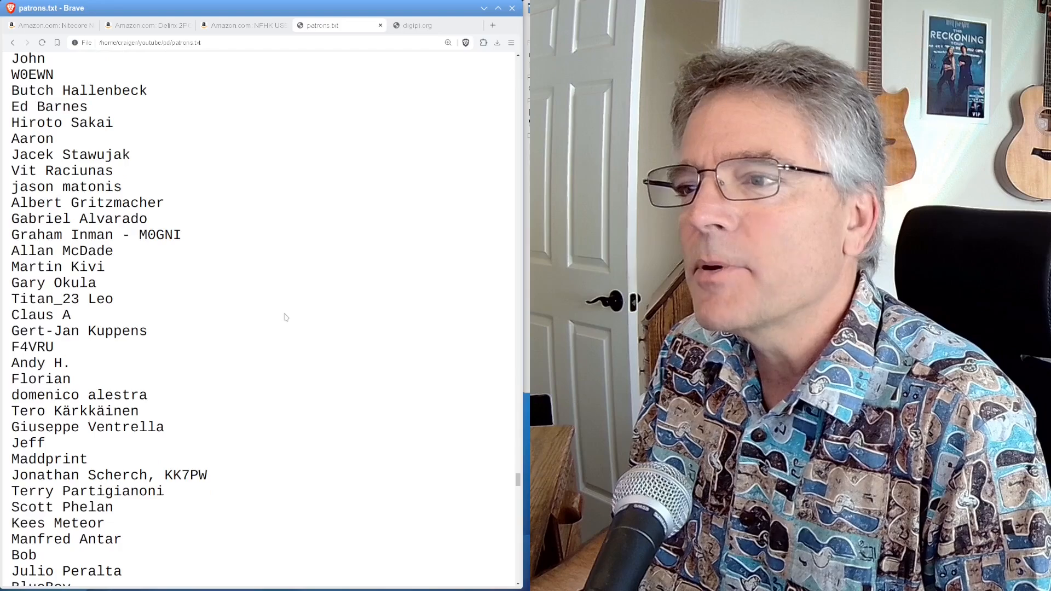
{"action": "scroll", "scroll_direction": "down", "scroll_amount": 3}
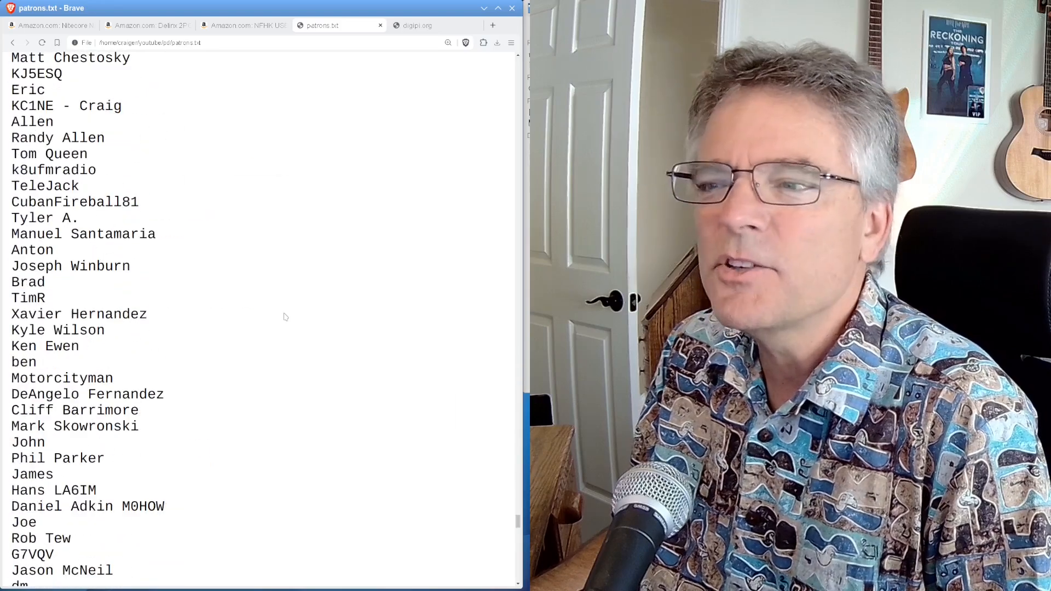
{"action": "scroll", "scroll_direction": "down", "scroll_amount": 3}
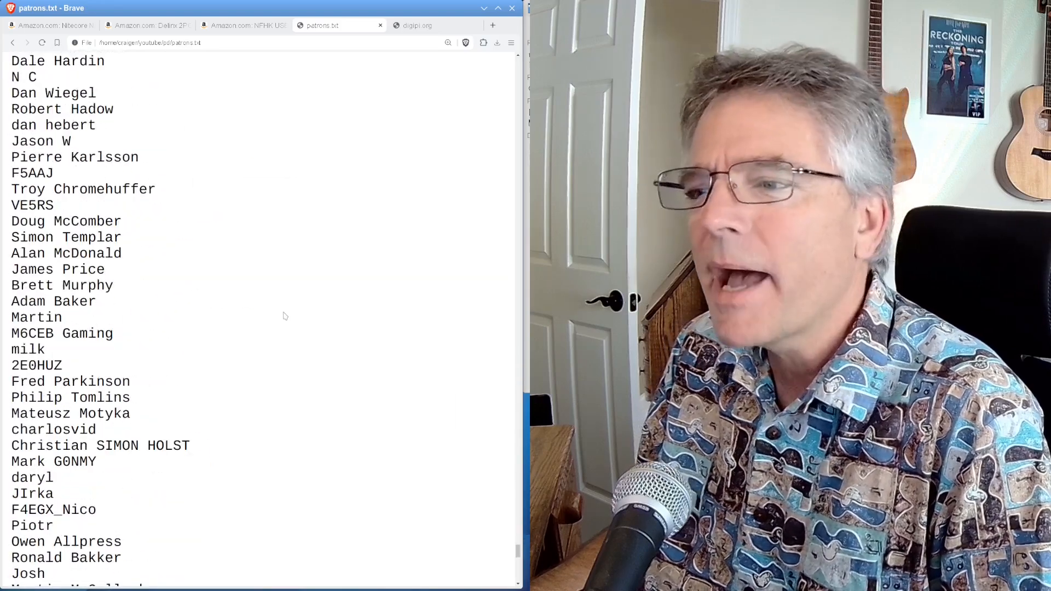
{"action": "scroll", "scroll_direction": "down", "scroll_amount": 3}
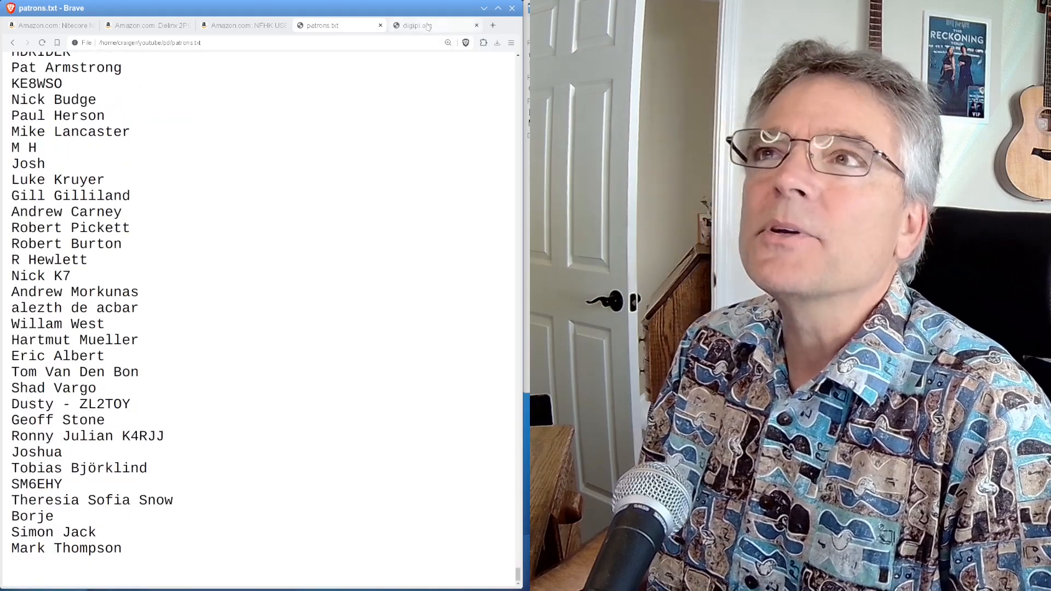
{"action": "left_click", "coordinate": [430, 26]}
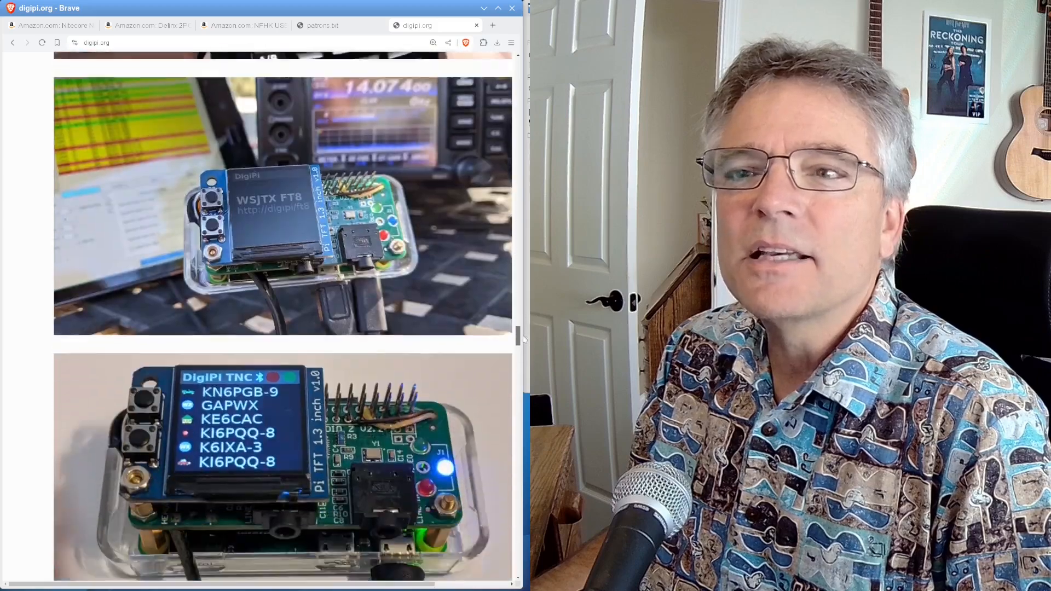
{"action": "scroll", "scroll_direction": "down", "scroll_amount": 3}
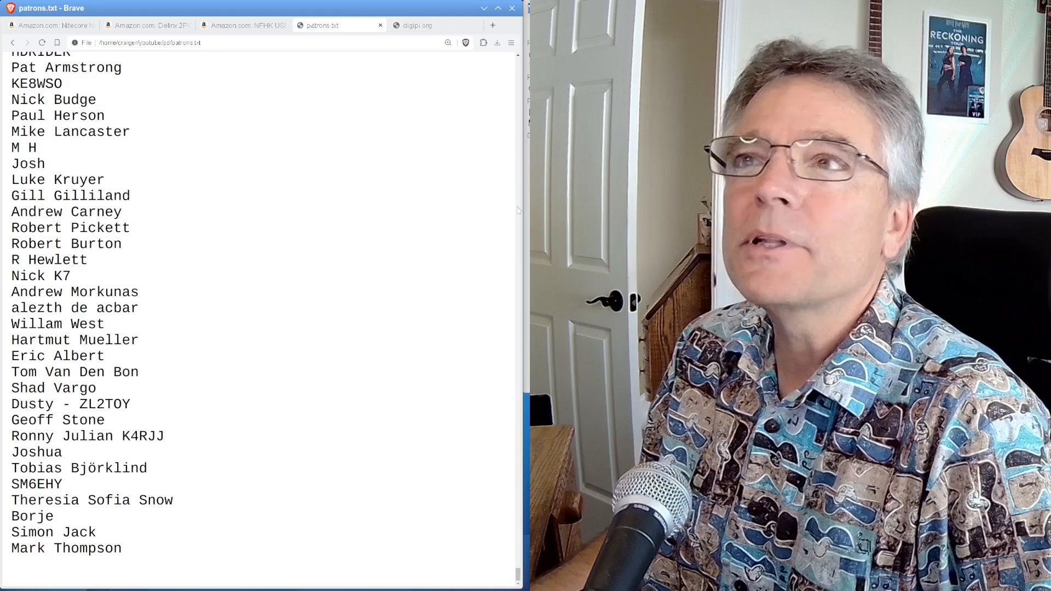
{"action": "scroll", "scroll_direction": "down", "scroll_amount": 3}
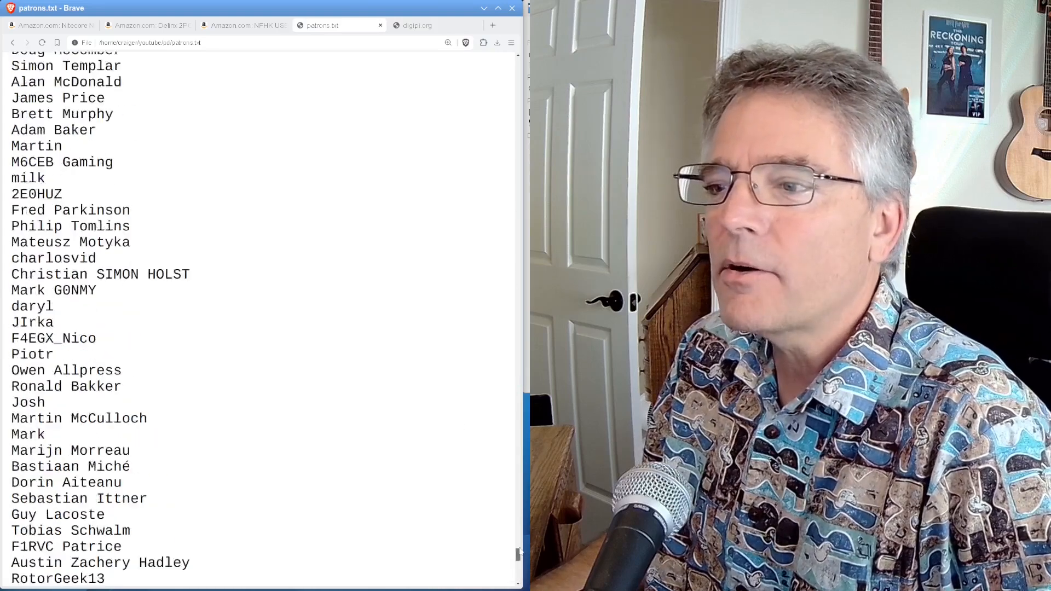